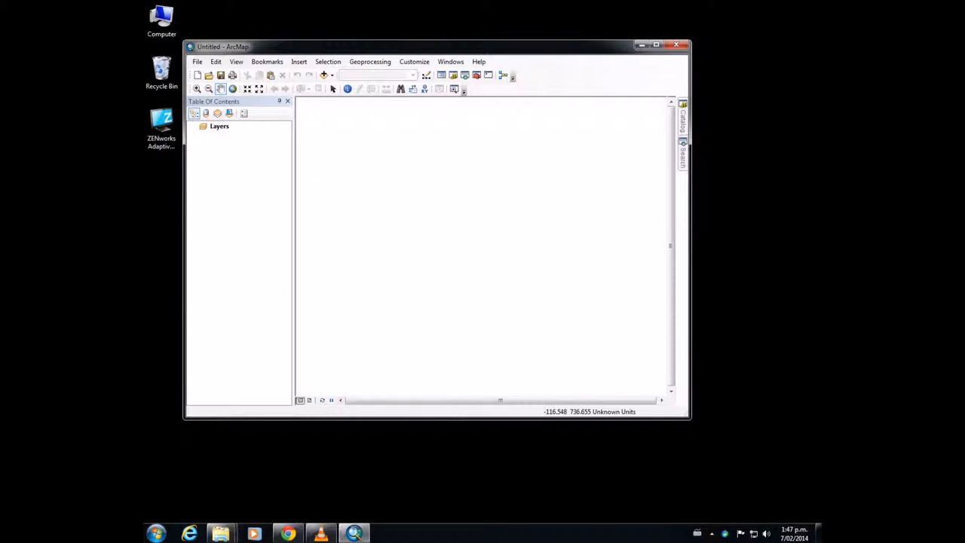
Step: Bring the S: drive working folder with the zipped Fiji datasets to the front
left_click(156, 534)
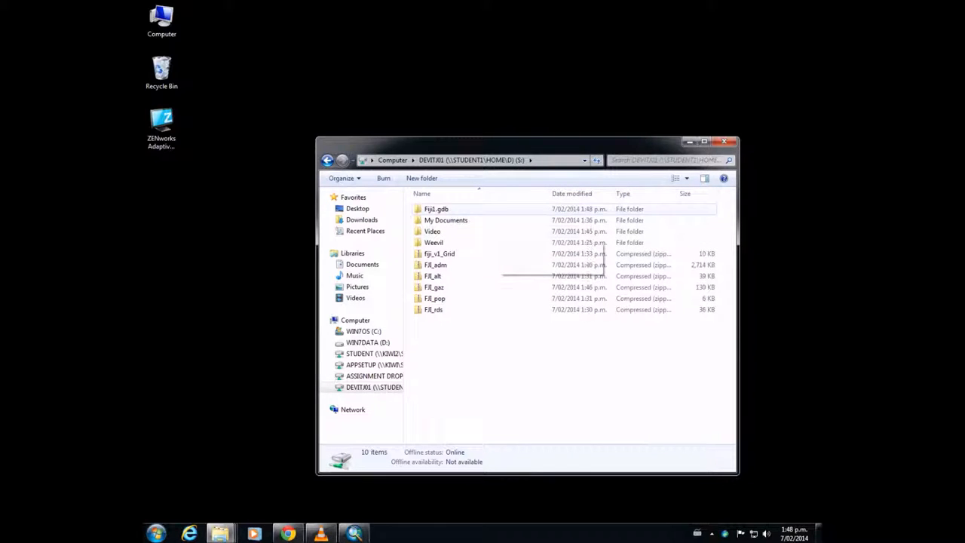
double_click(436, 208)
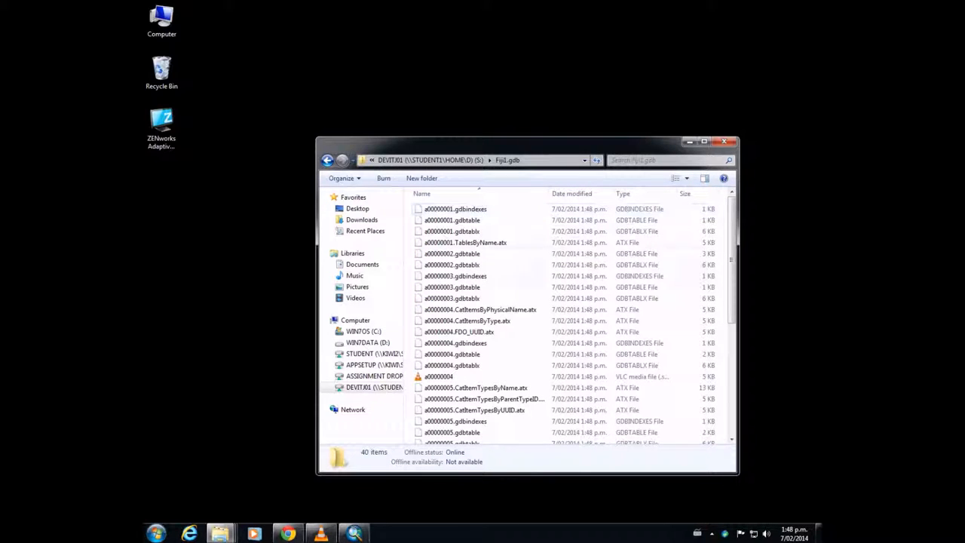
left_click(327, 159)
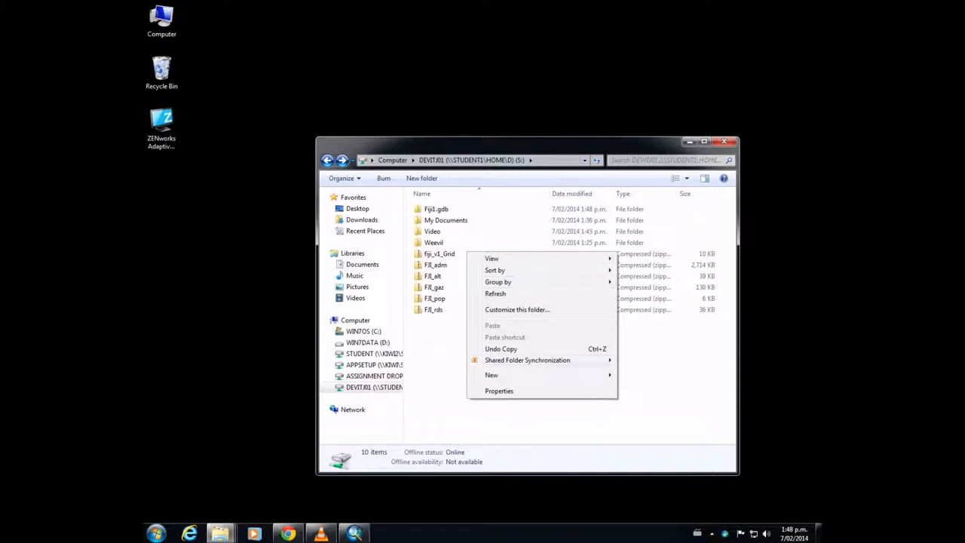
left_click(492, 375)
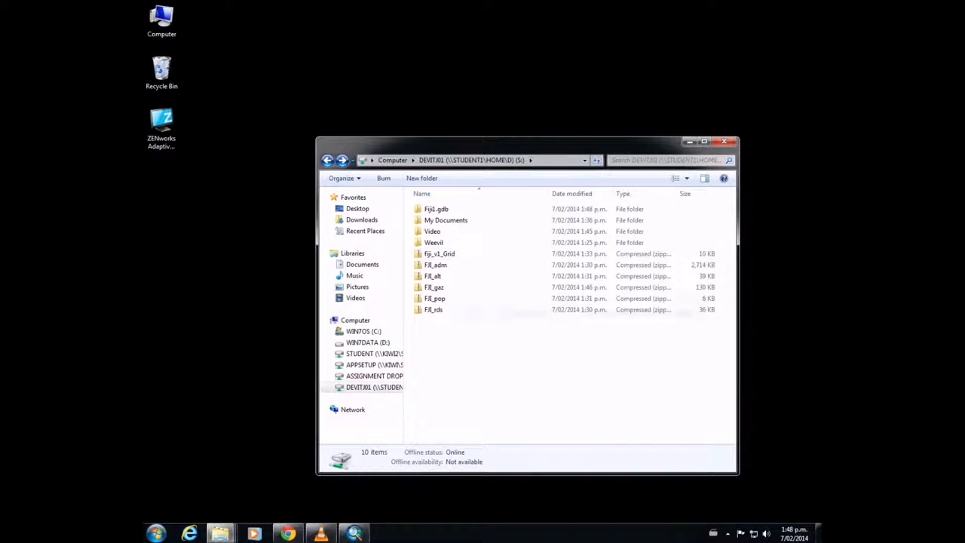
Step: Extract fiji_v1_Grid.zip and FJI_adm.zip into their suggested same-named folders
right_click(439, 253)
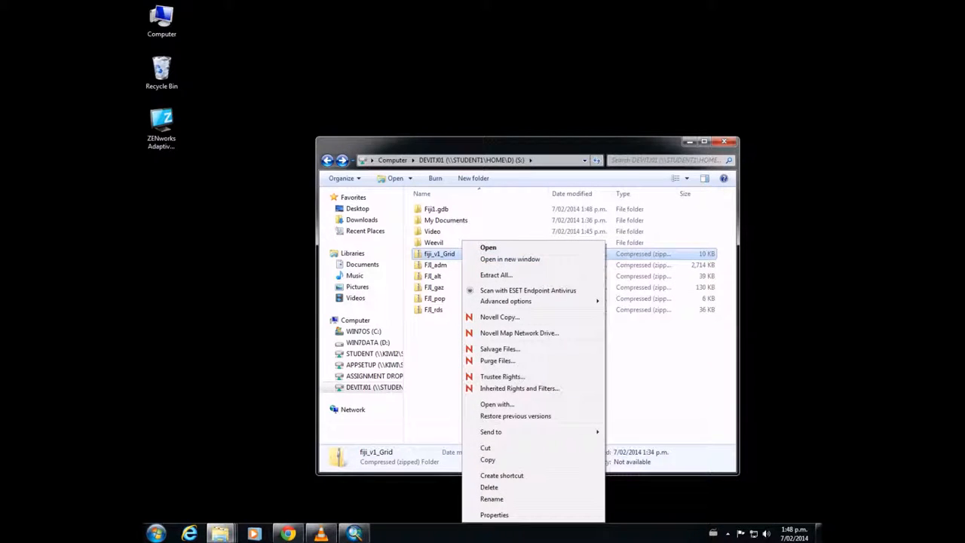
left_click(495, 275)
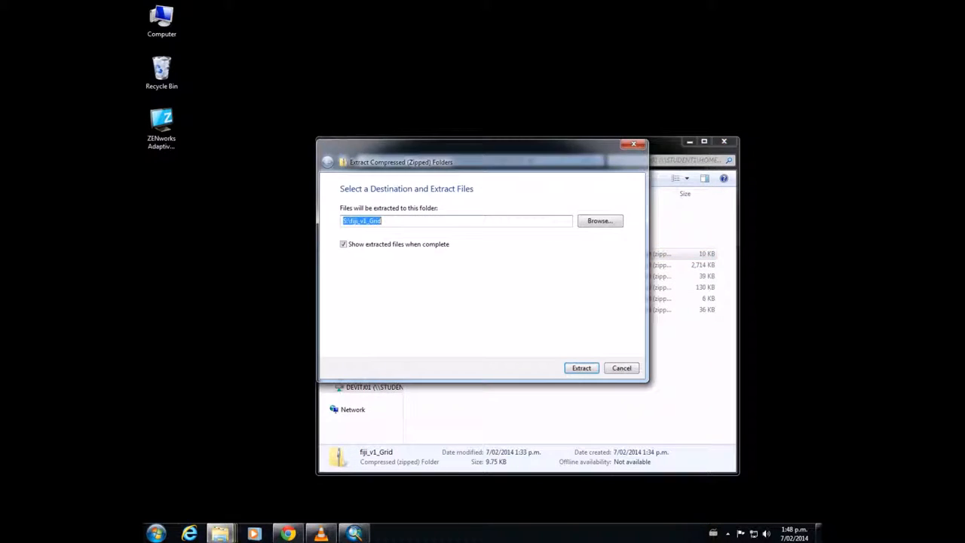
left_click(581, 368)
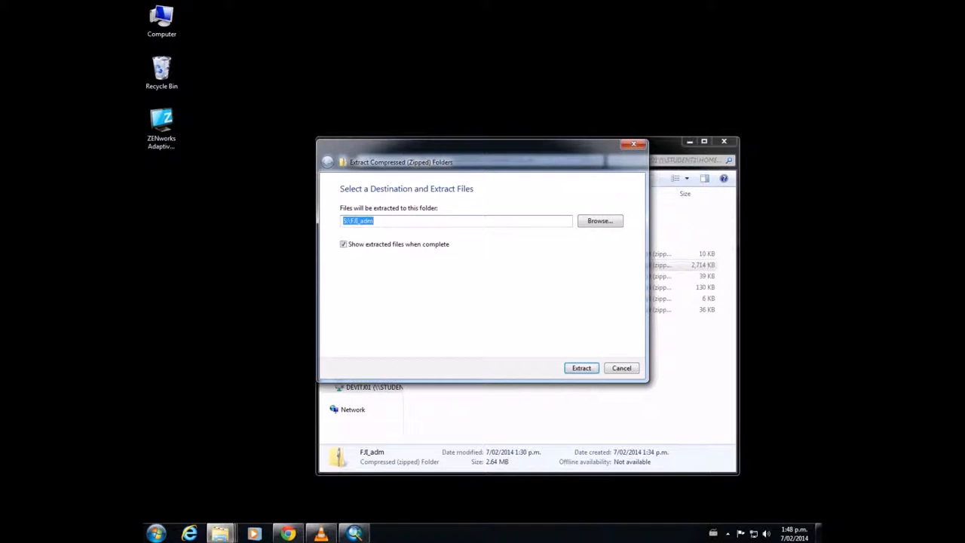
left_click(581, 368)
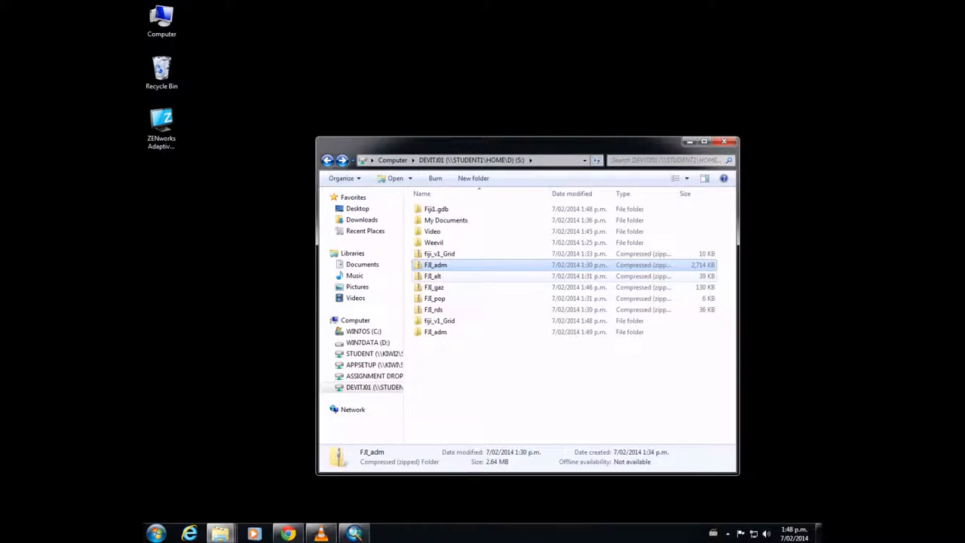
Step: Extract the FJI_alt, FJI_gaz and FJI_pop zip archives into same-named folders
right_click(432, 275)
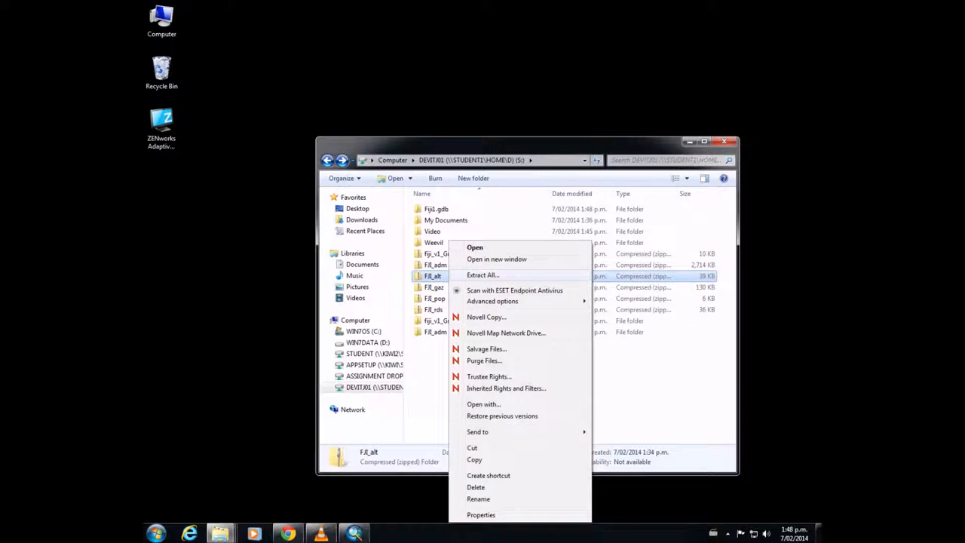
left_click(482, 274)
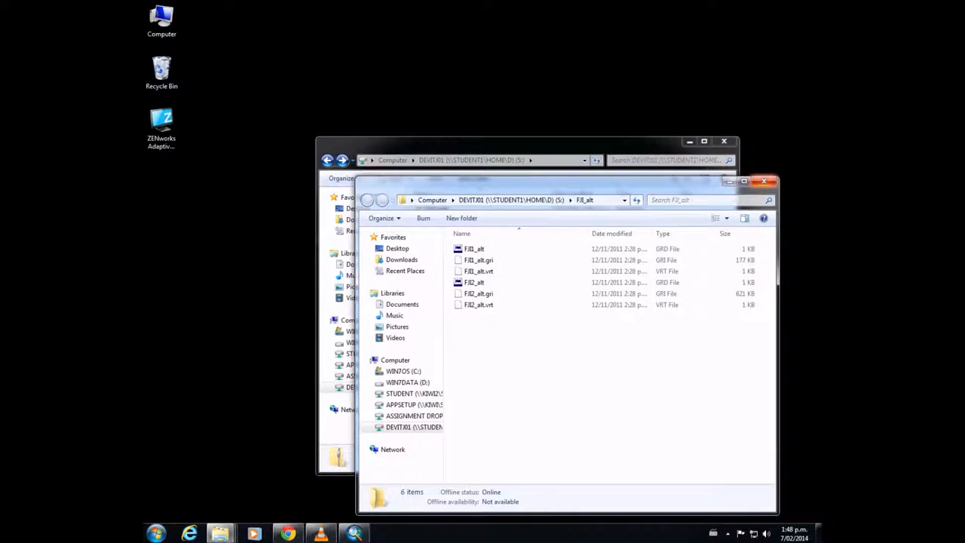
right_click(434, 286)
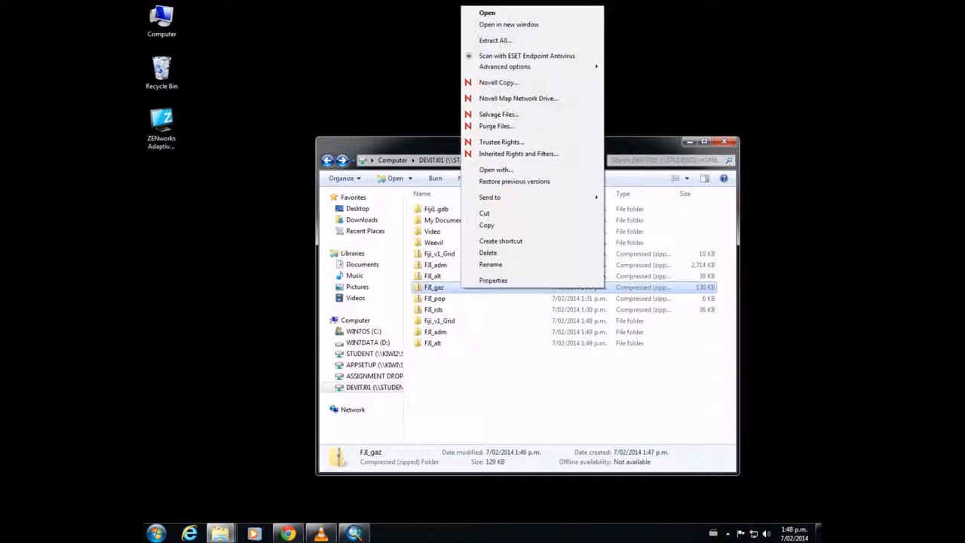
left_click(494, 40)
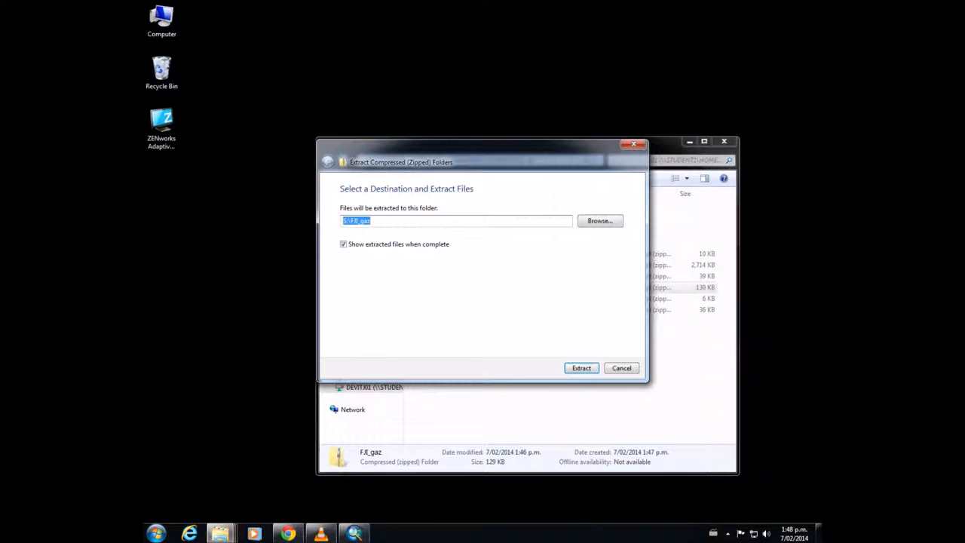
left_click(580, 368)
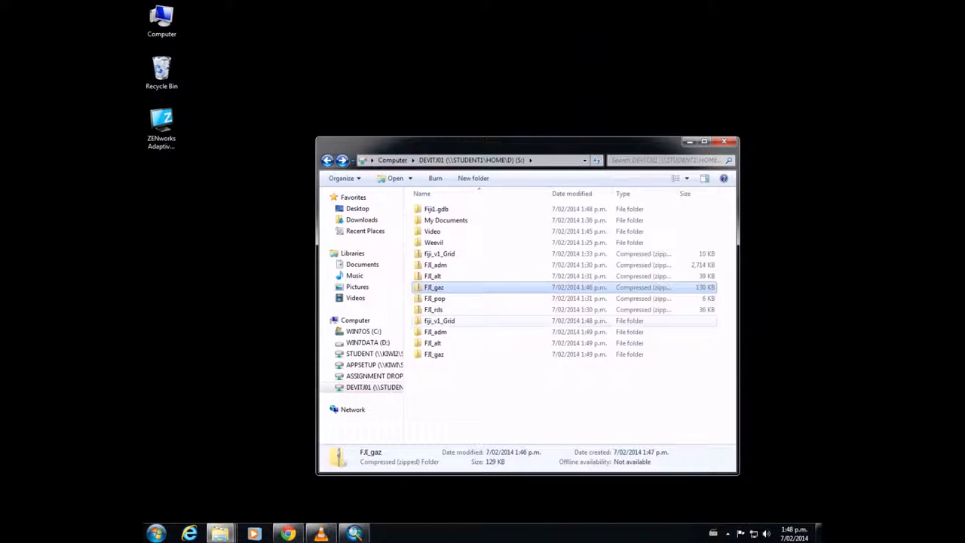
right_click(434, 297)
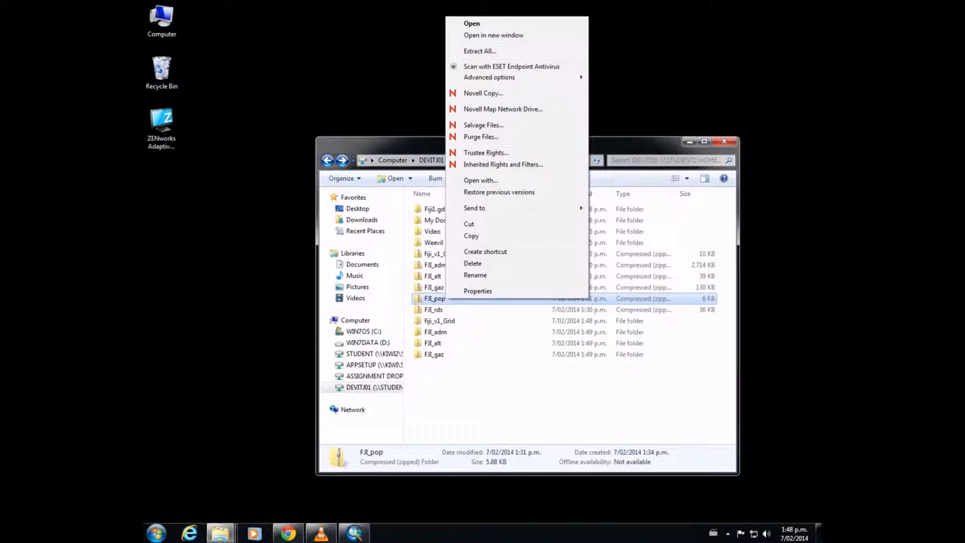
left_click(478, 50)
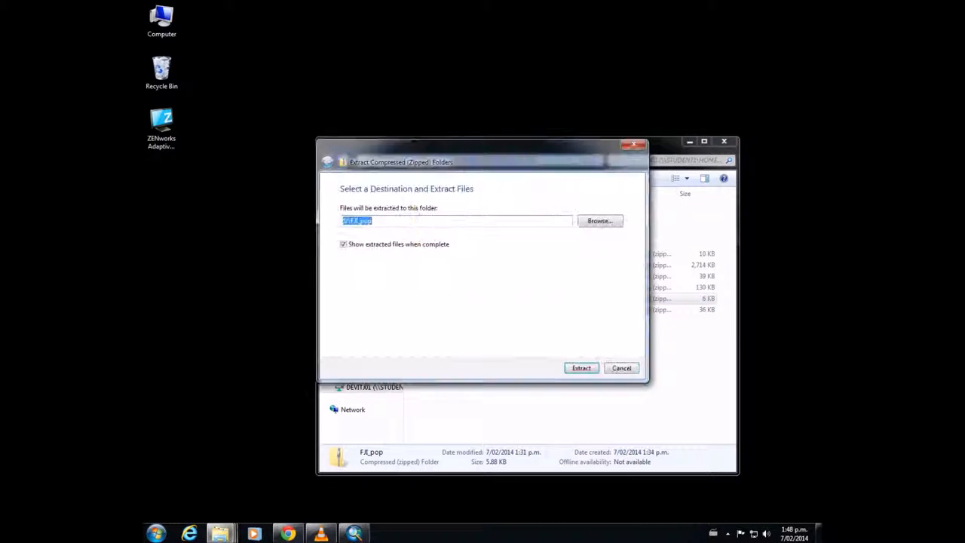
left_click(580, 368)
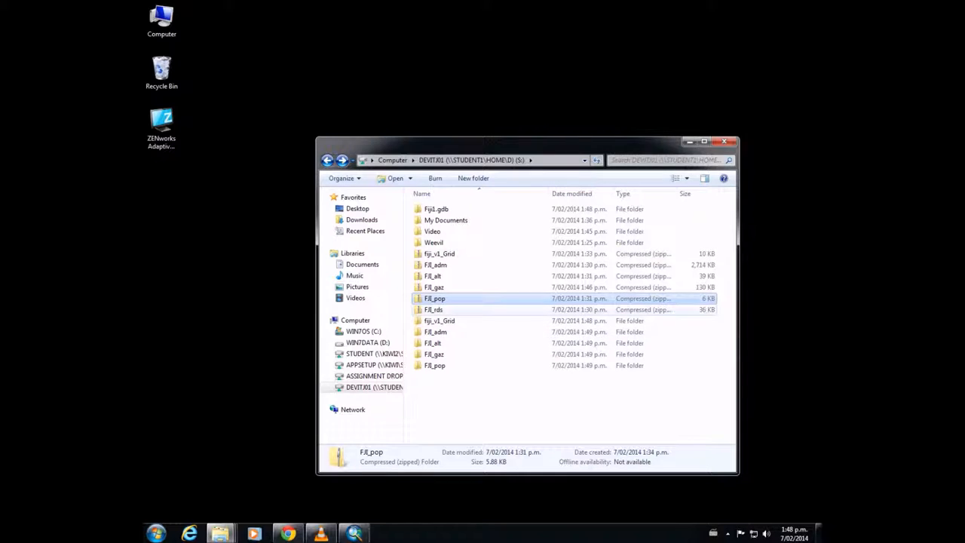
Step: Extract FJI_rds.zip to S:\FJI_rds and close the Explorer window
right_click(433, 309)
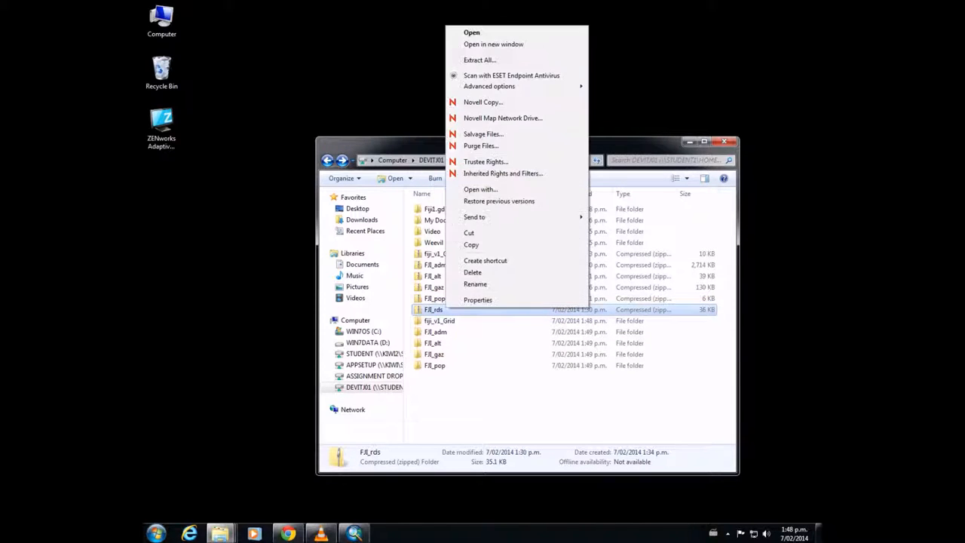
left_click(479, 60)
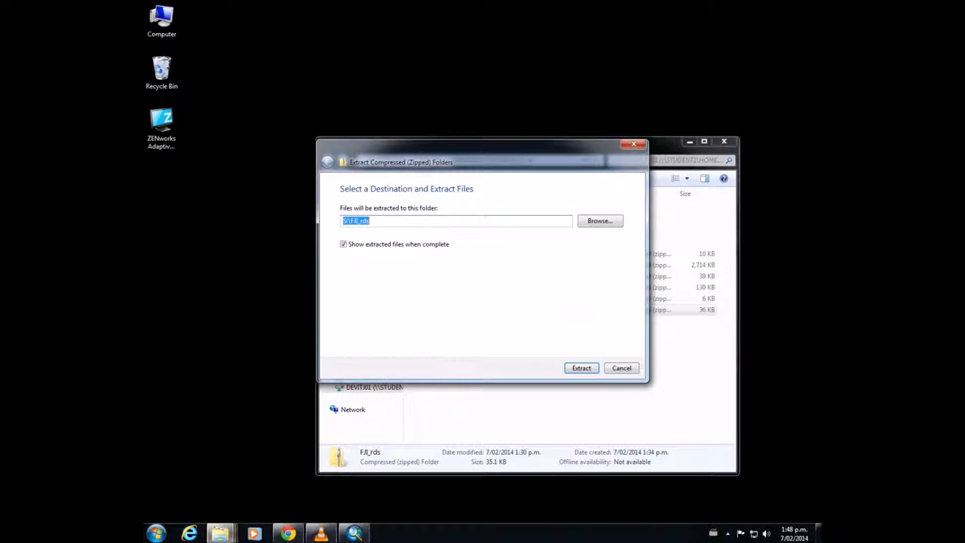
left_click(599, 220)
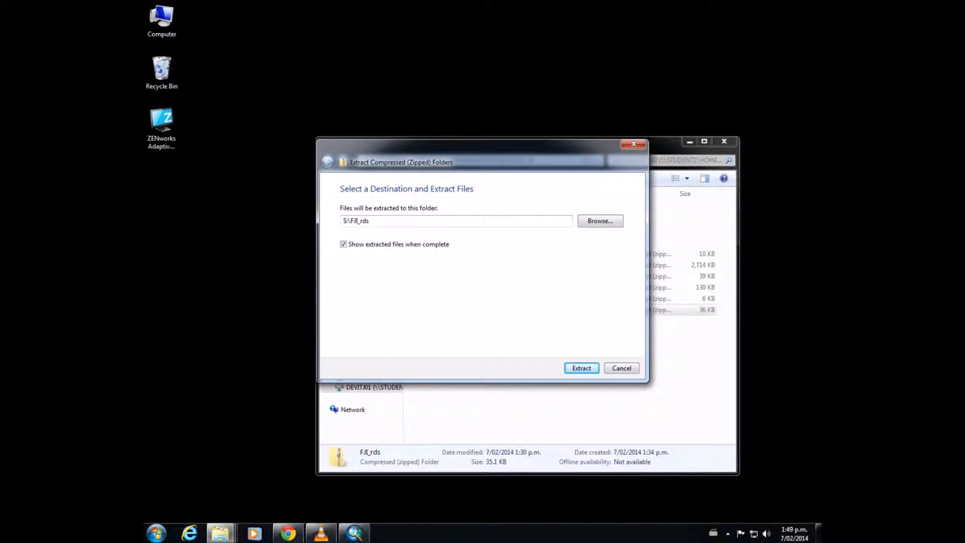
left_click(581, 368)
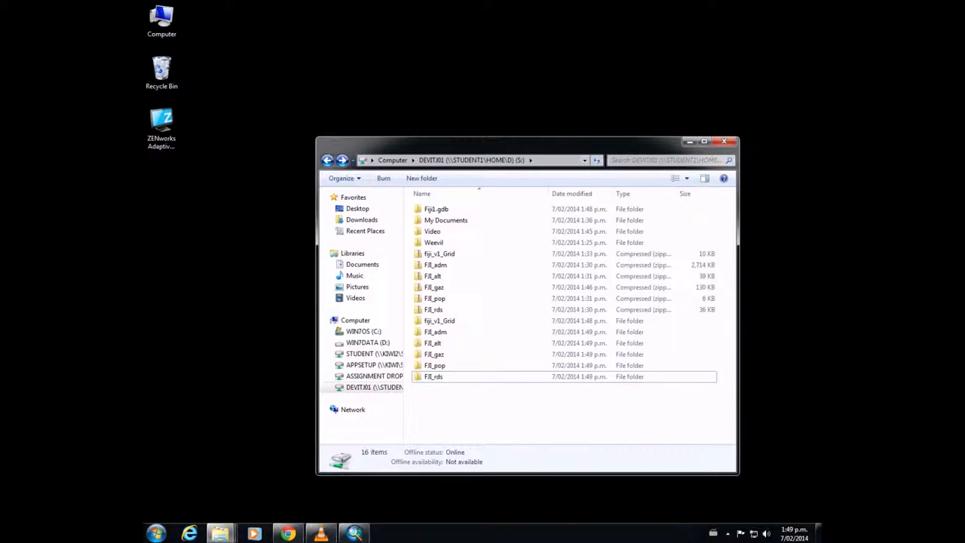
left_click(724, 141)
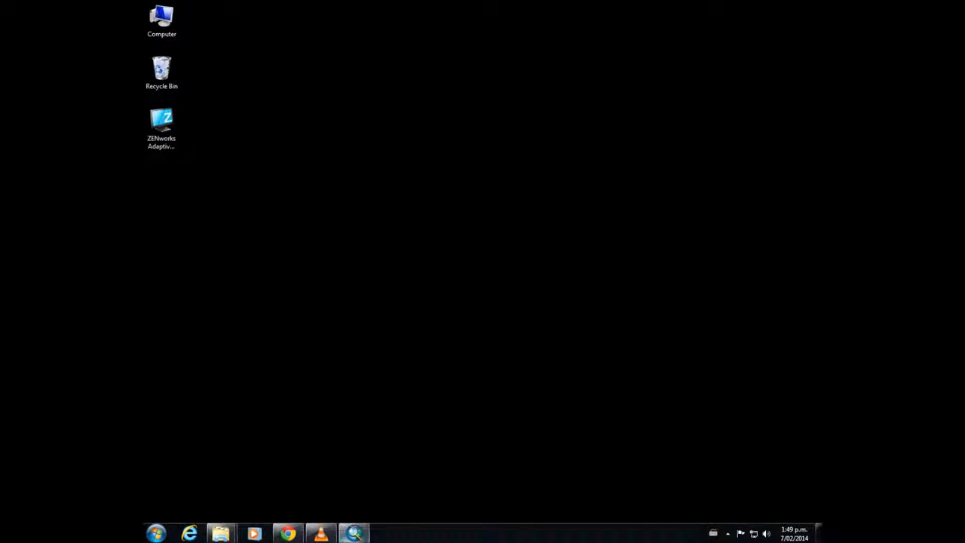
Step: Return to the blank ArcMap map and open Data Frame Properties for Layers
left_click(352, 533)
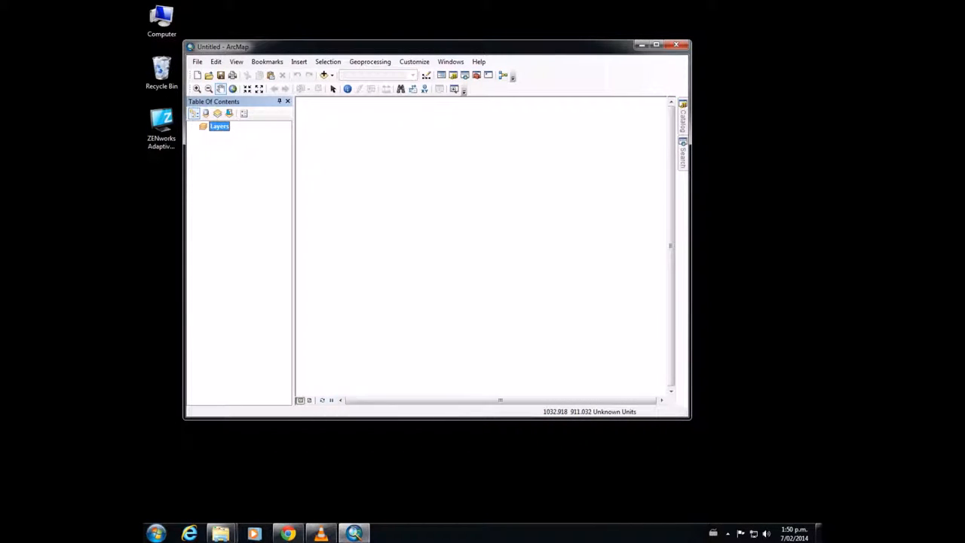
left_click(204, 126)
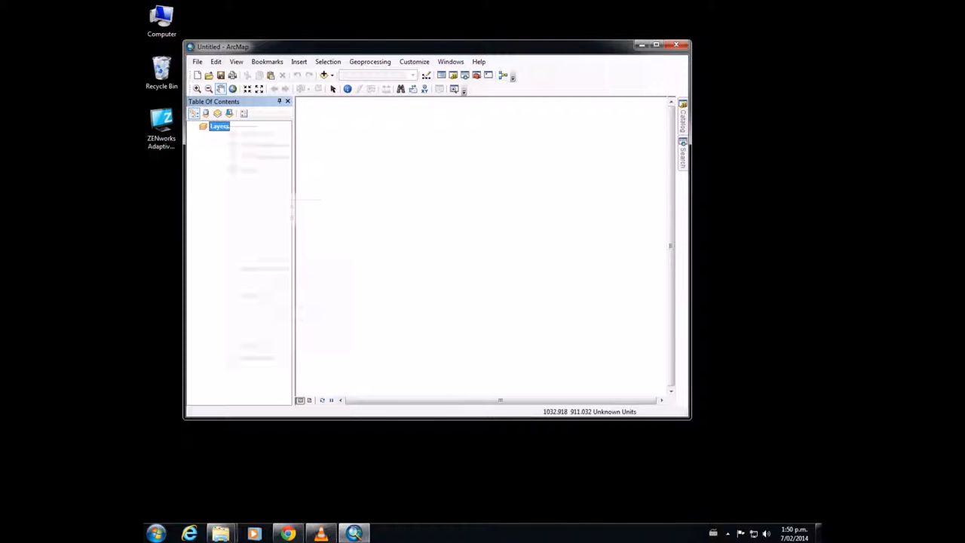
double_click(219, 126)
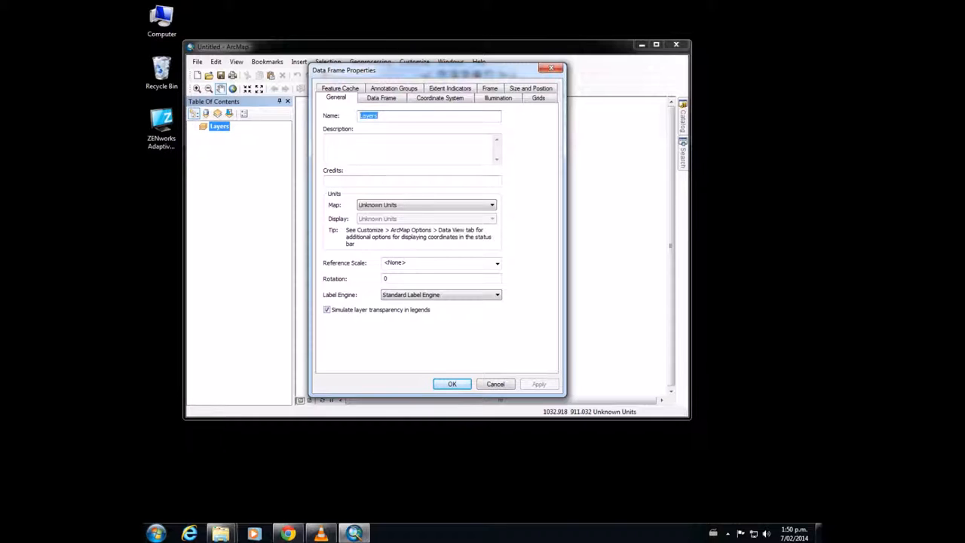
Step: Apply Projected > National Grids > Oceans > Fiji 1986 Fiji Map Grid to the Layers frame
left_click(439, 97)
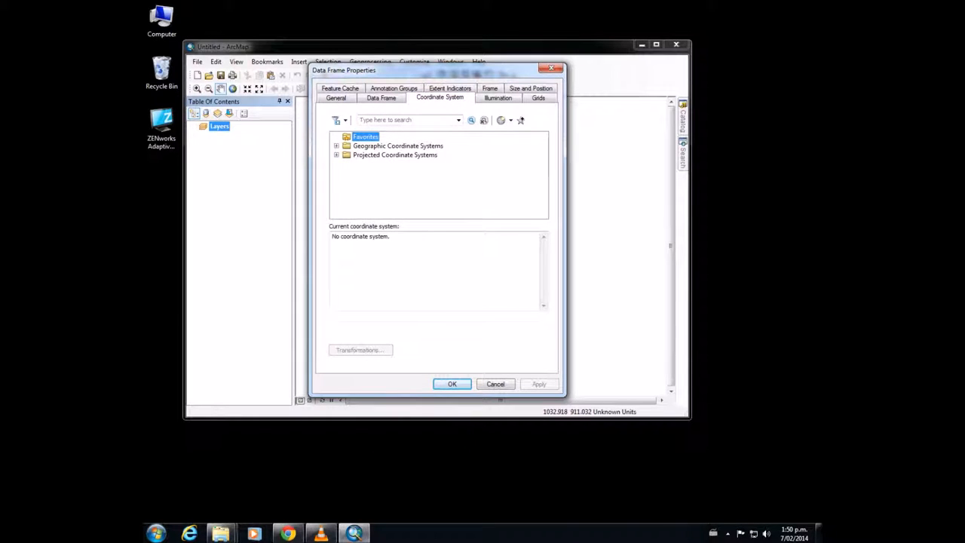
left_click(336, 155)
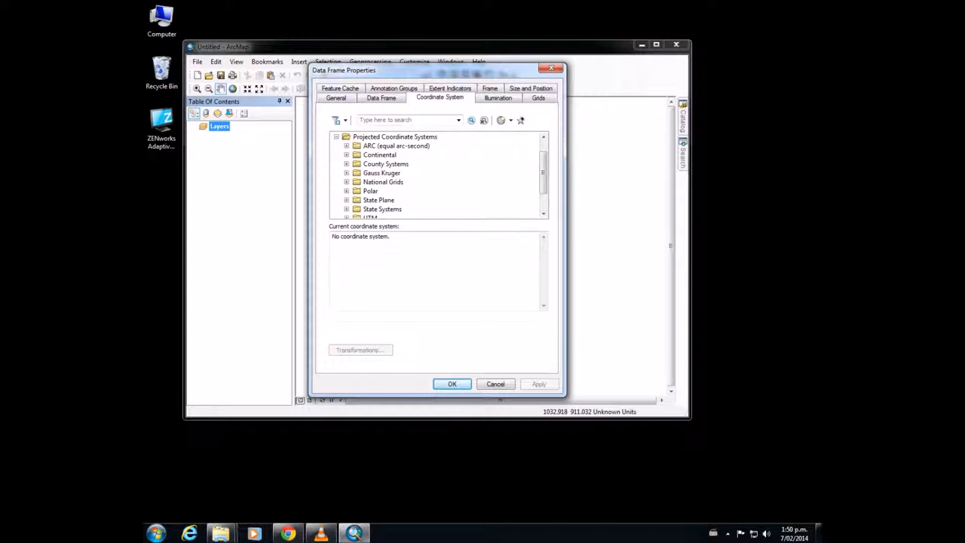
scroll("down", 3)
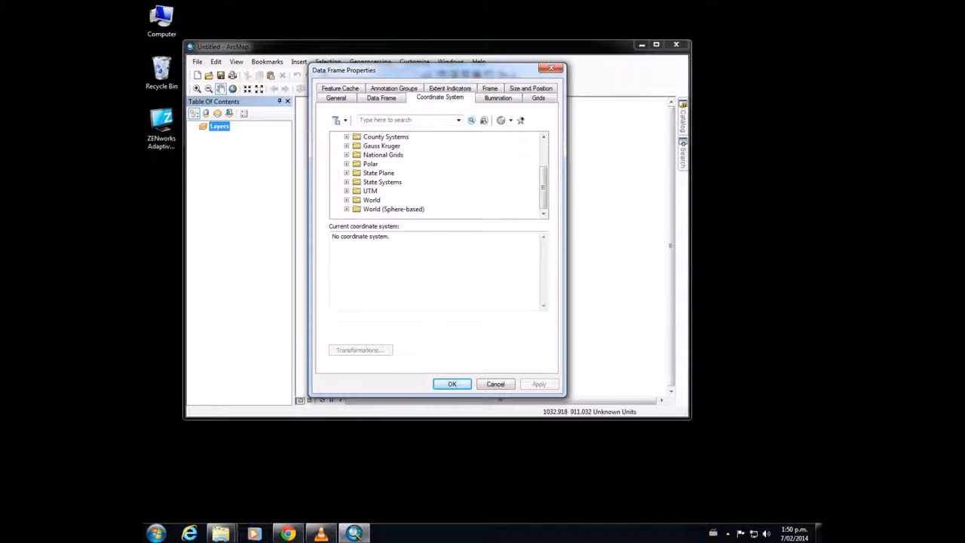
left_click(346, 155)
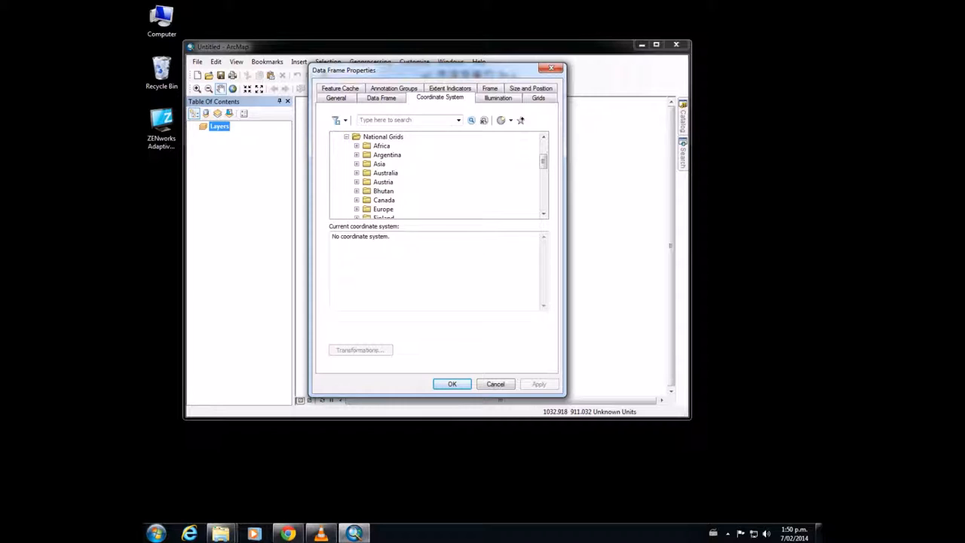
scroll("down", 3)
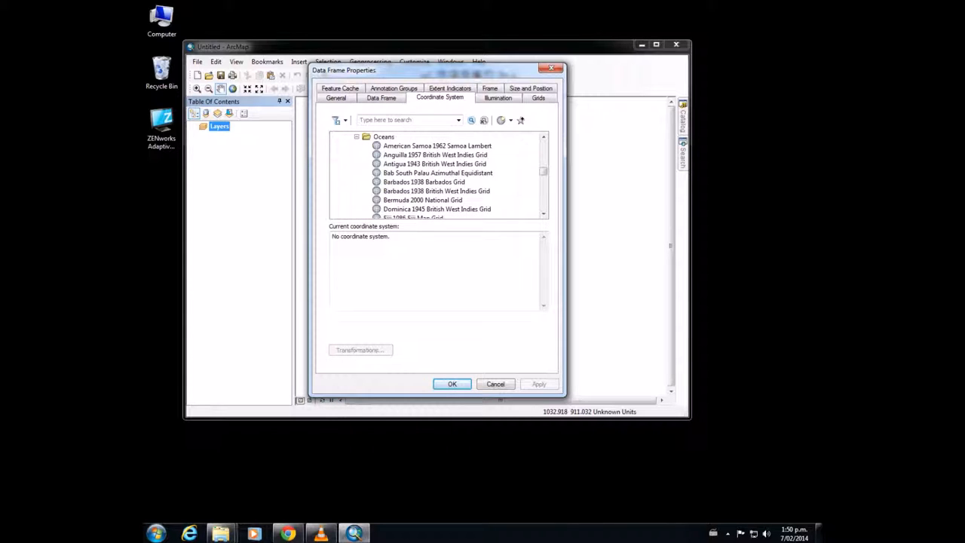
scroll("down", 3)
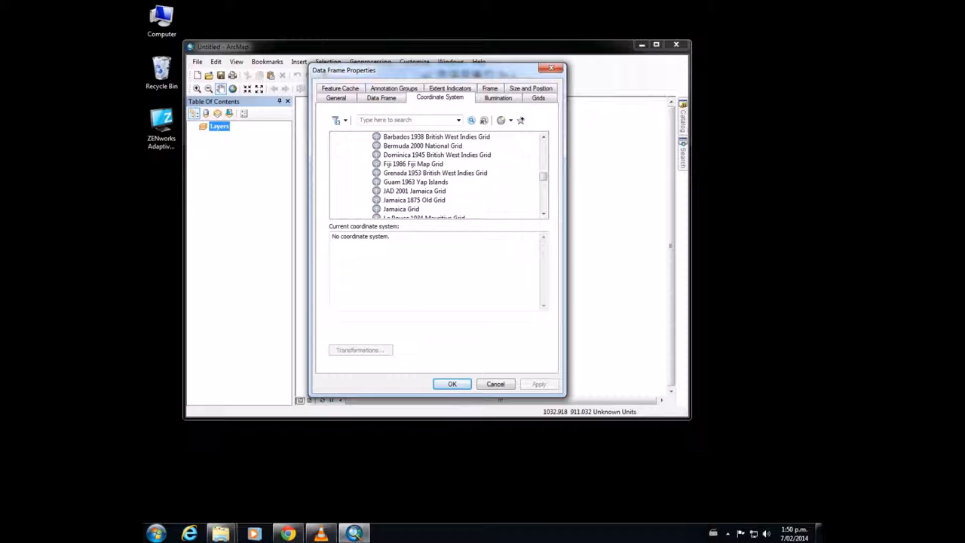
left_click(413, 163)
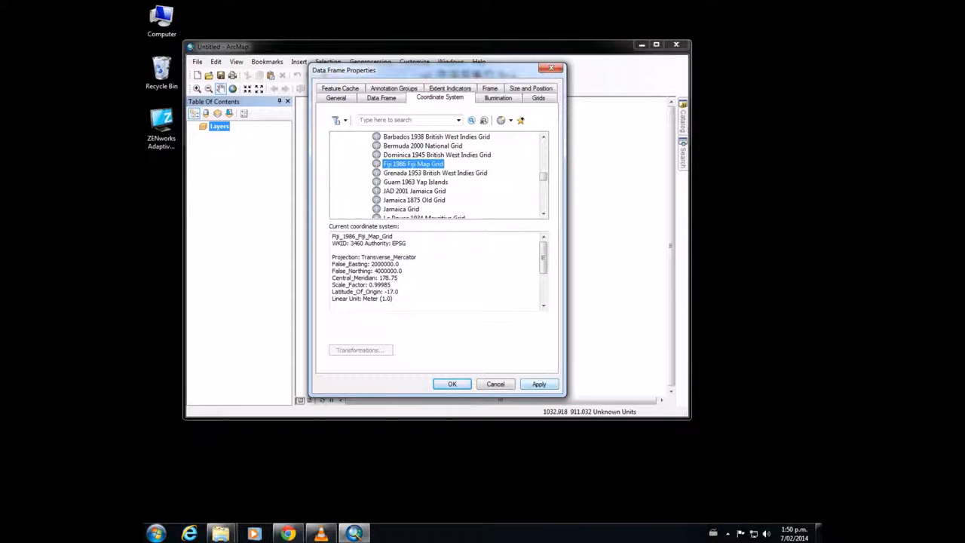
left_click(539, 383)
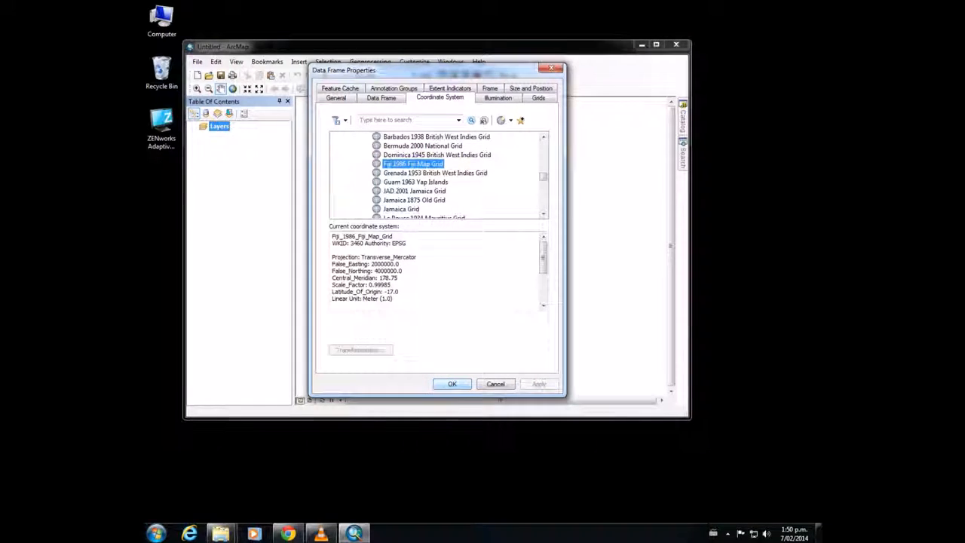
left_click(451, 384)
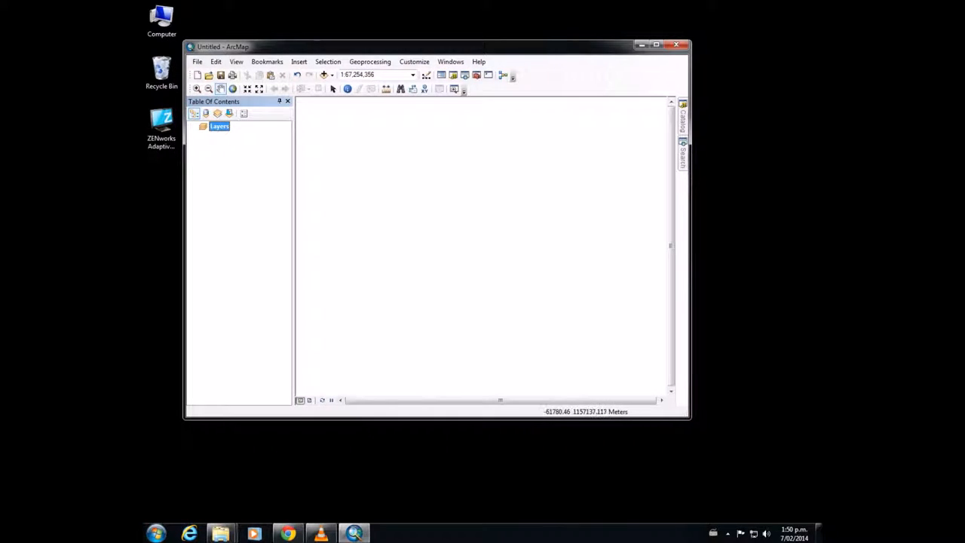